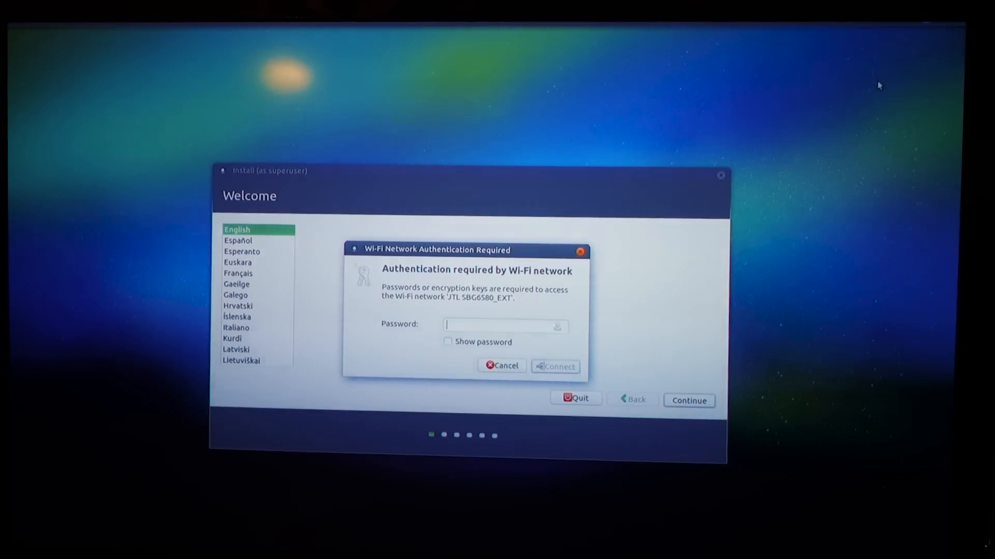
pyautogui.moveTo(880, 92)
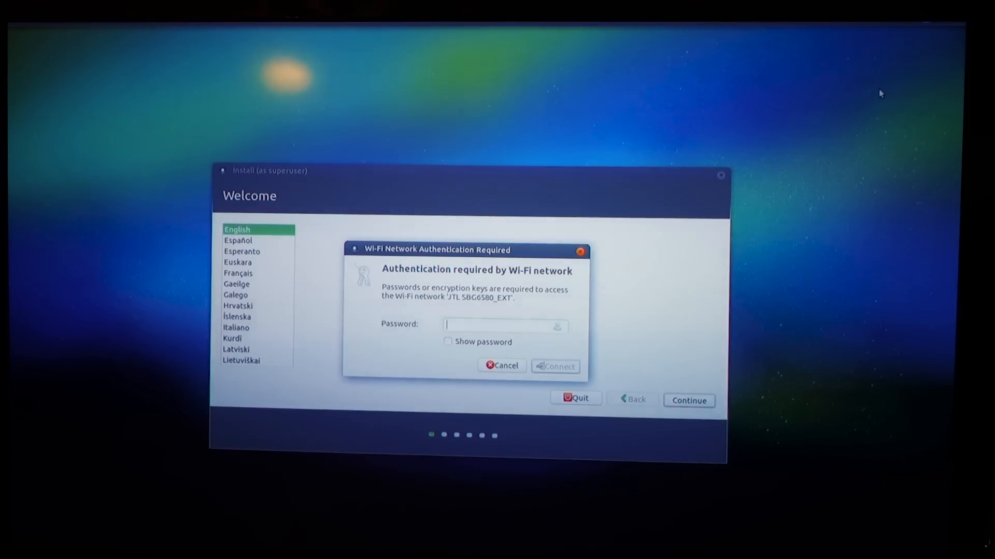
# - Cancel the Wi-Fi Network Authentication Required prompt
pyautogui.click(554, 366)
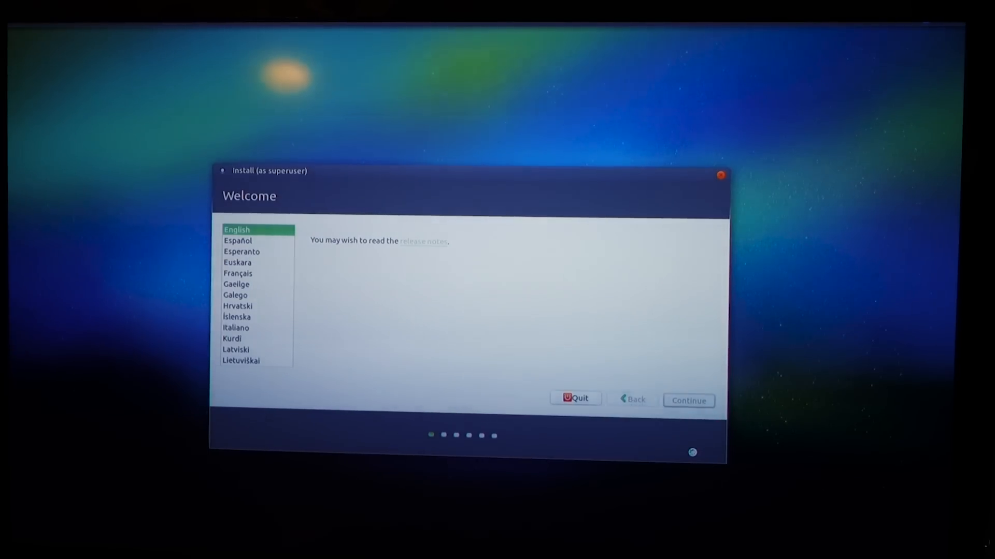
# - Enable 'Download updates' and 'Install third-party software' in the installer
pyautogui.click(688, 401)
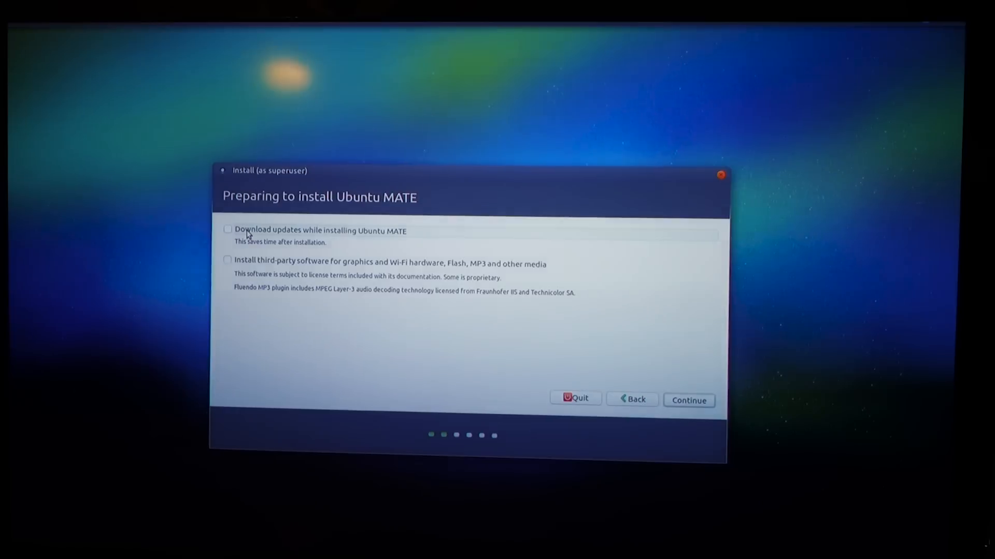
pyautogui.click(228, 230)
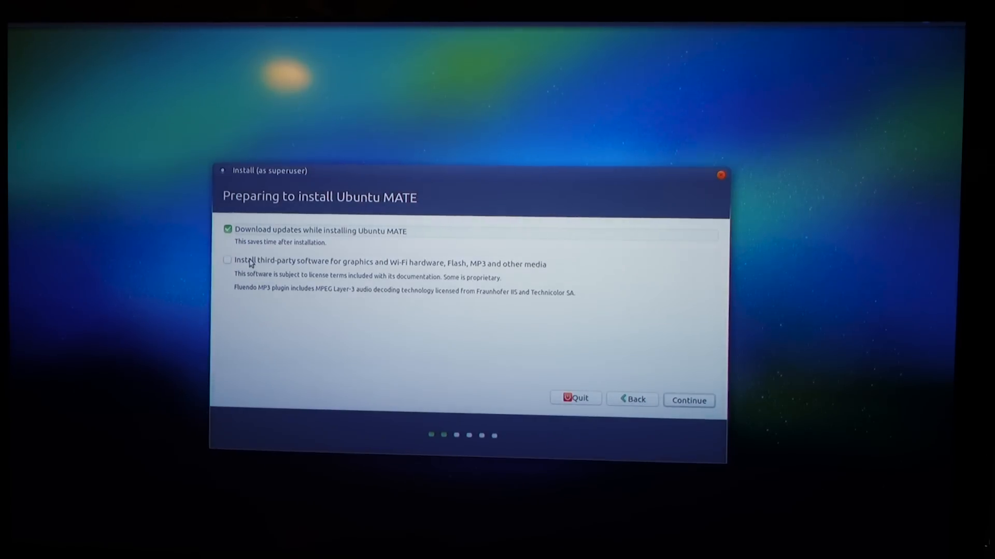
pyautogui.click(227, 260)
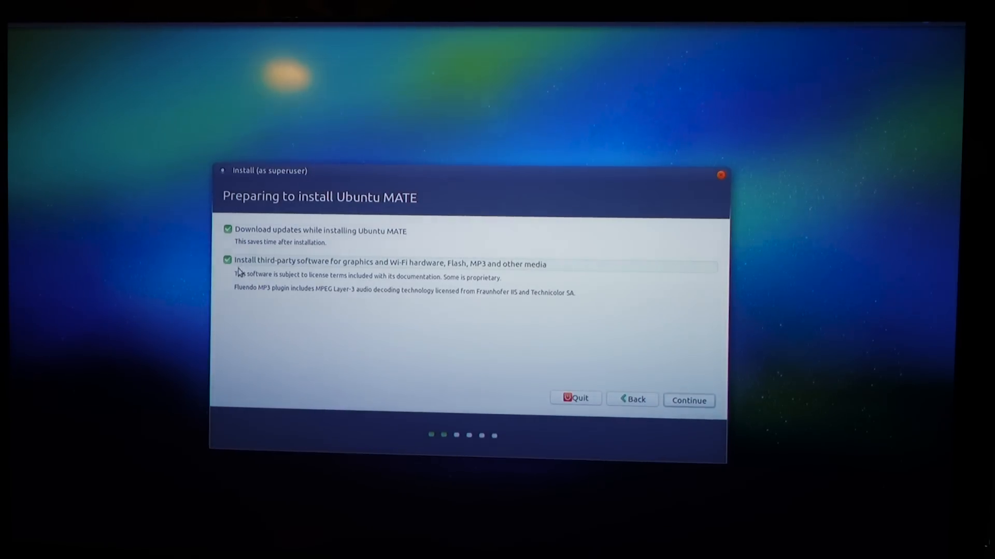
pyautogui.moveTo(501, 266)
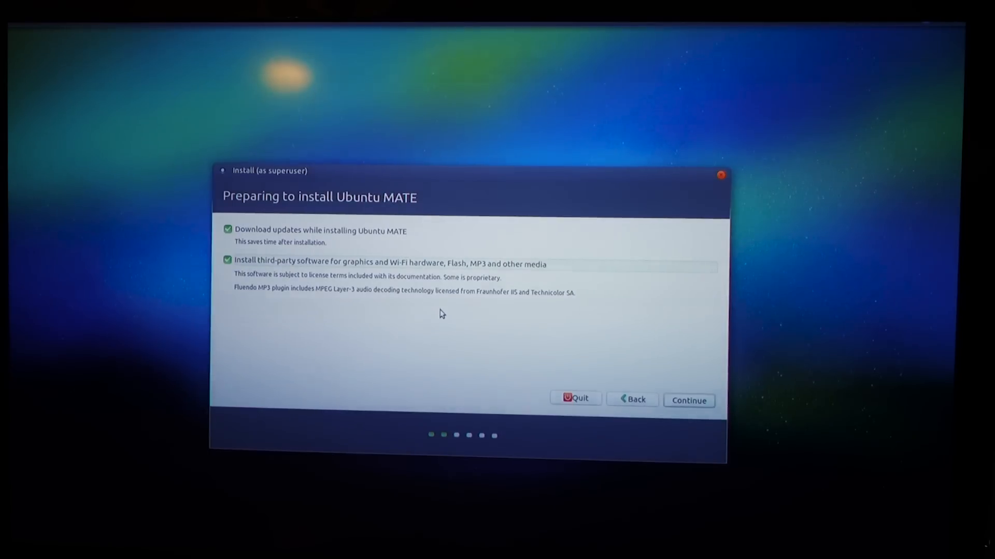
pyautogui.moveTo(667, 427)
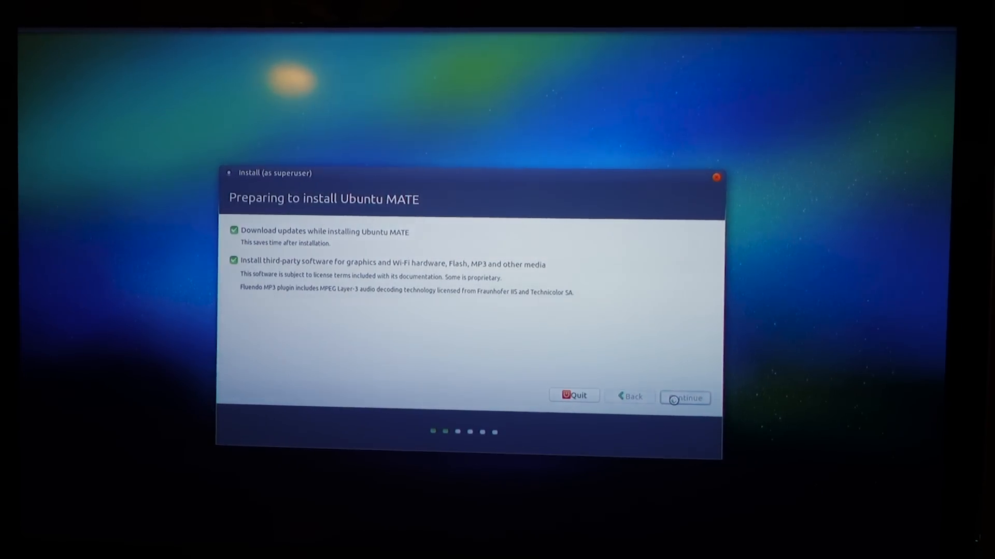
pyautogui.click(683, 397)
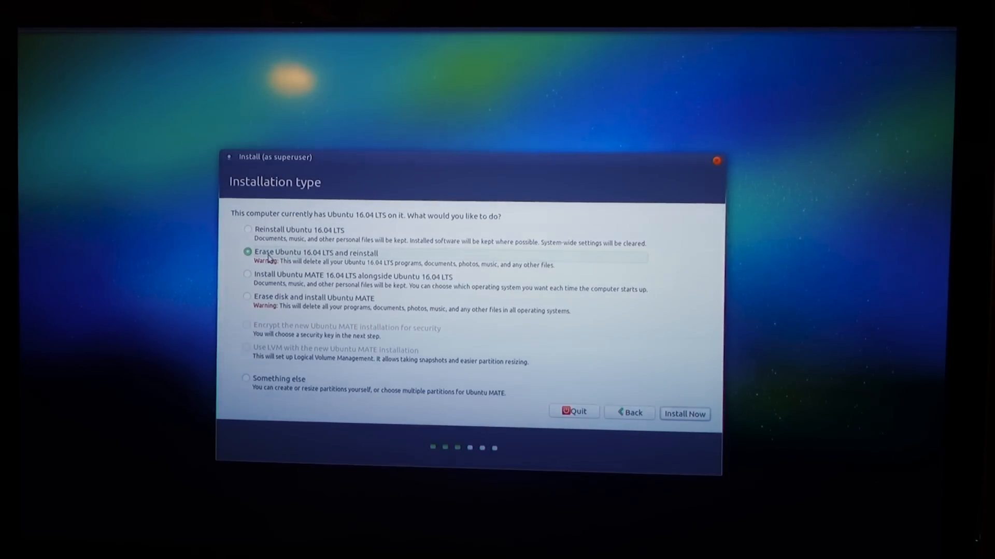
pyautogui.moveTo(184, 351)
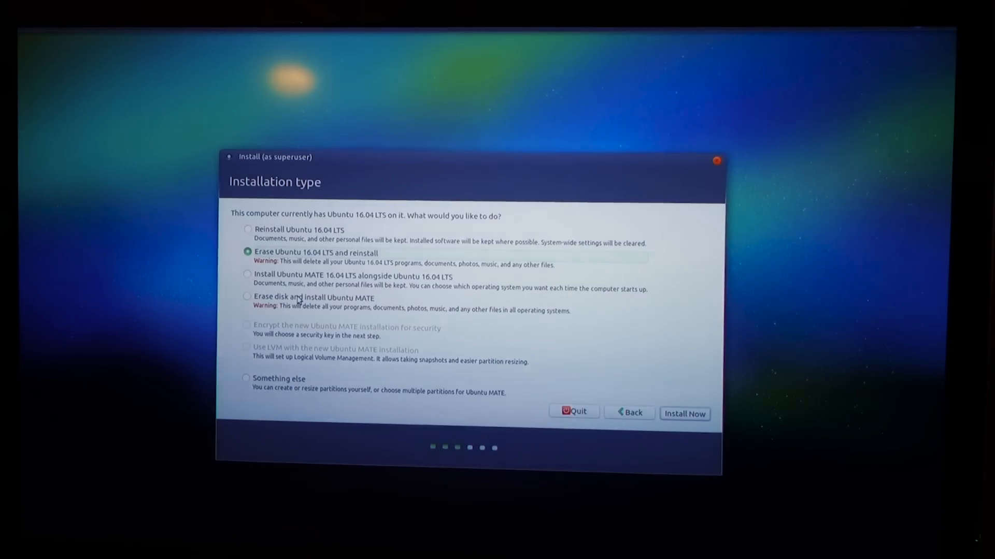
# - Choose 'Erase disk and install Ubuntu MATE', Install Now, and confirm writing changes to disk
pyautogui.click(246, 297)
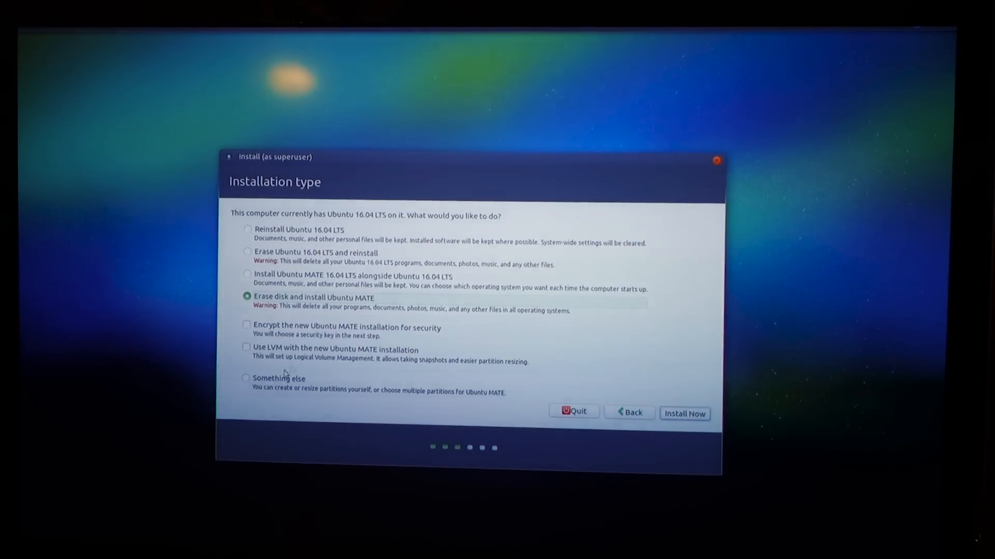
pyautogui.moveTo(540, 345)
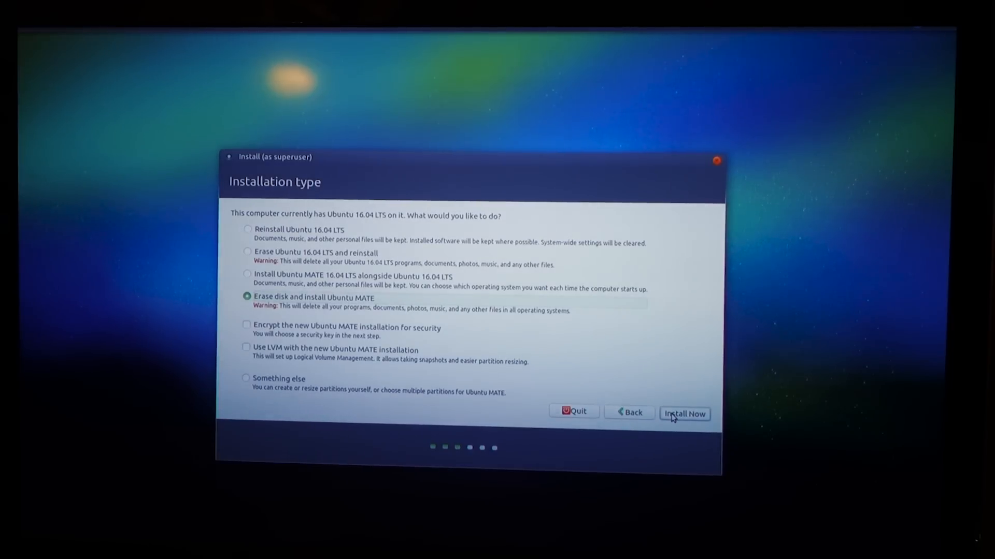
pyautogui.click(684, 415)
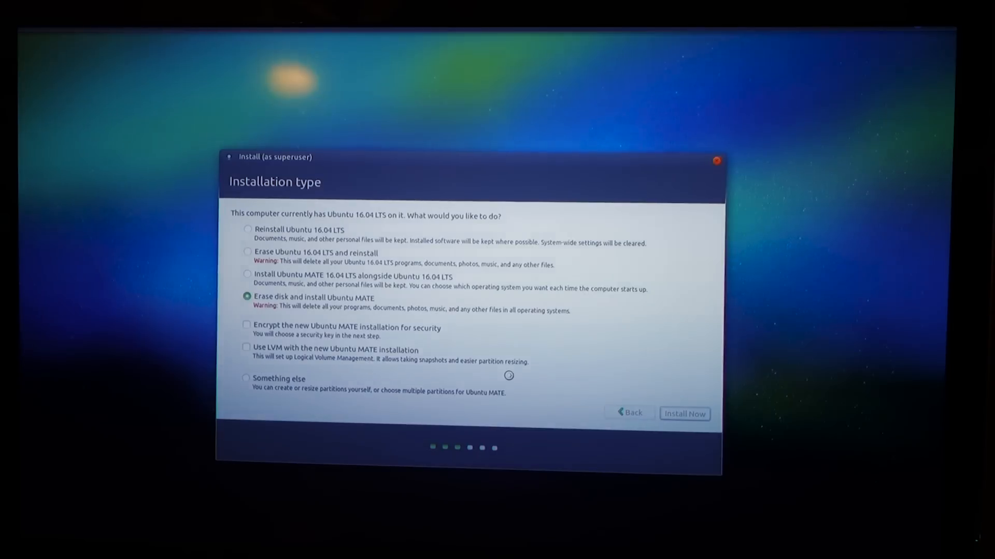
pyautogui.click(684, 413)
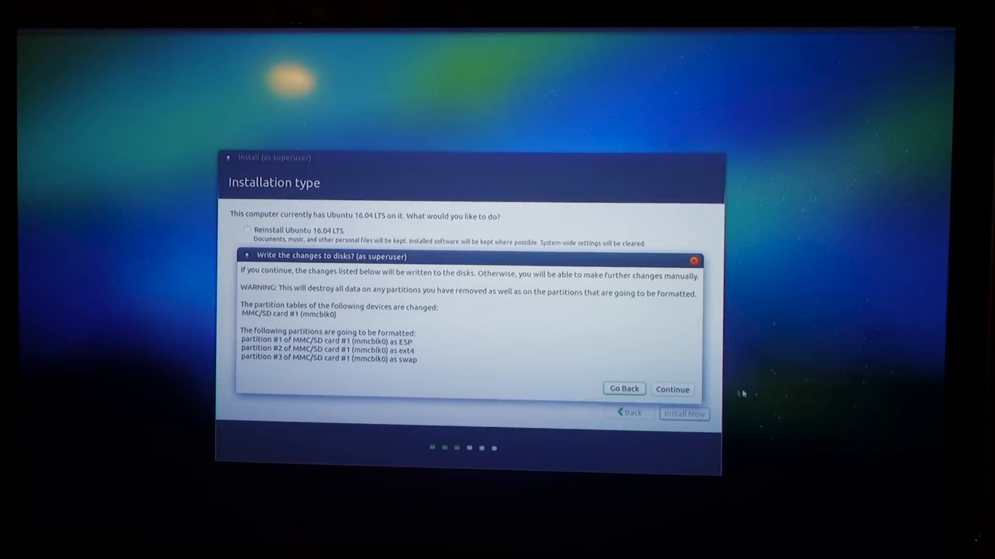
pyautogui.click(623, 389)
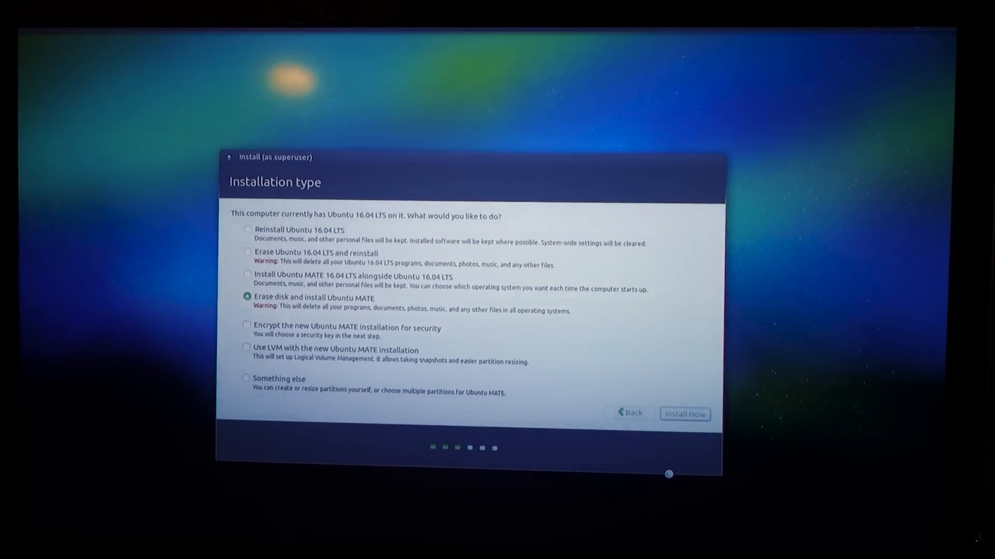
pyautogui.click(684, 413)
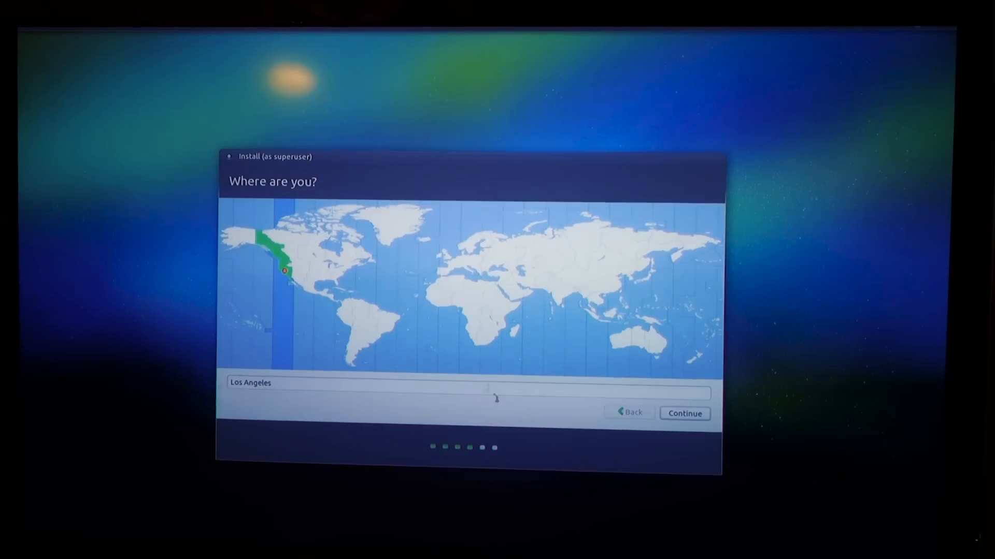
# - Keep Los Angeles as the location and accept the English (US) keyboard layout
pyautogui.click(387, 231)
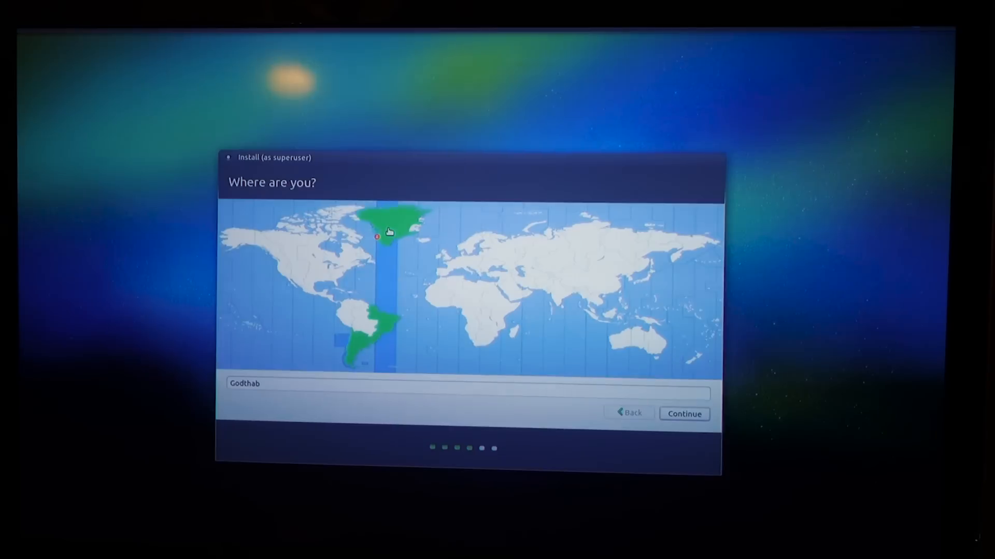
pyautogui.click(284, 270)
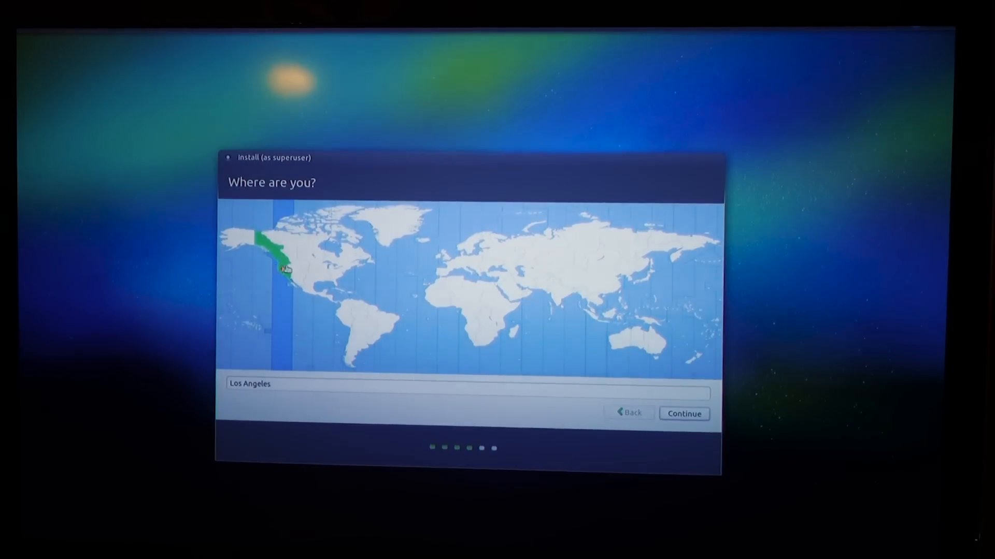
pyautogui.click(273, 254)
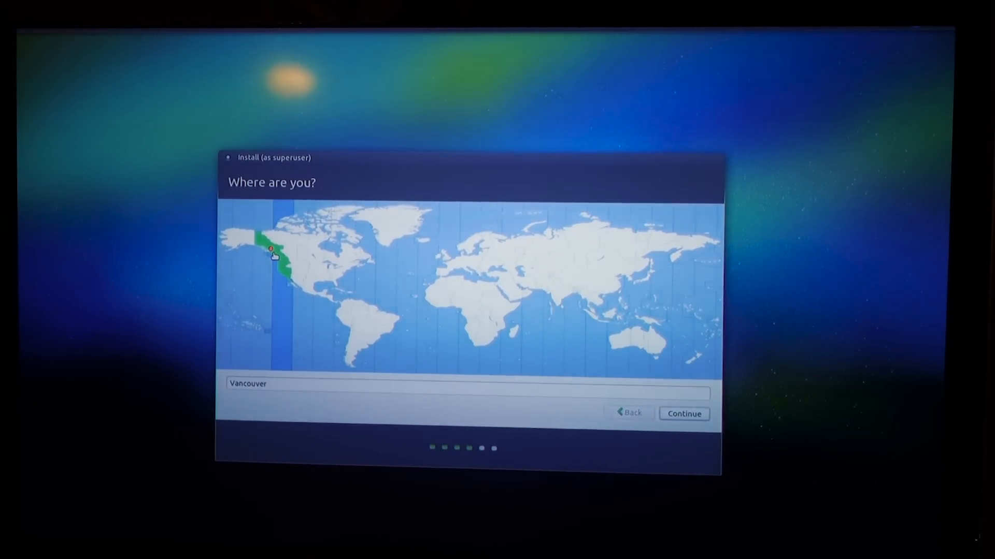
pyautogui.click(287, 272)
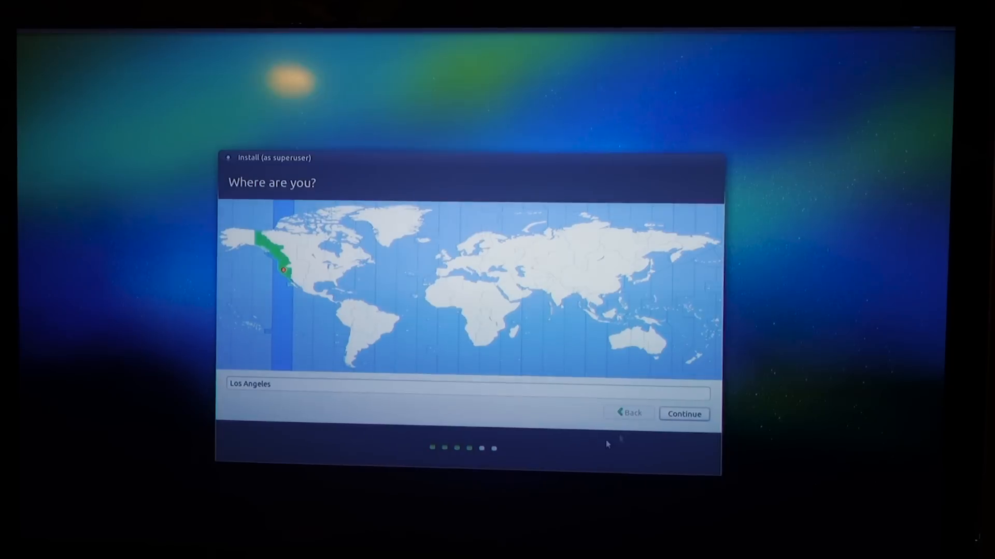
pyautogui.moveTo(409, 349)
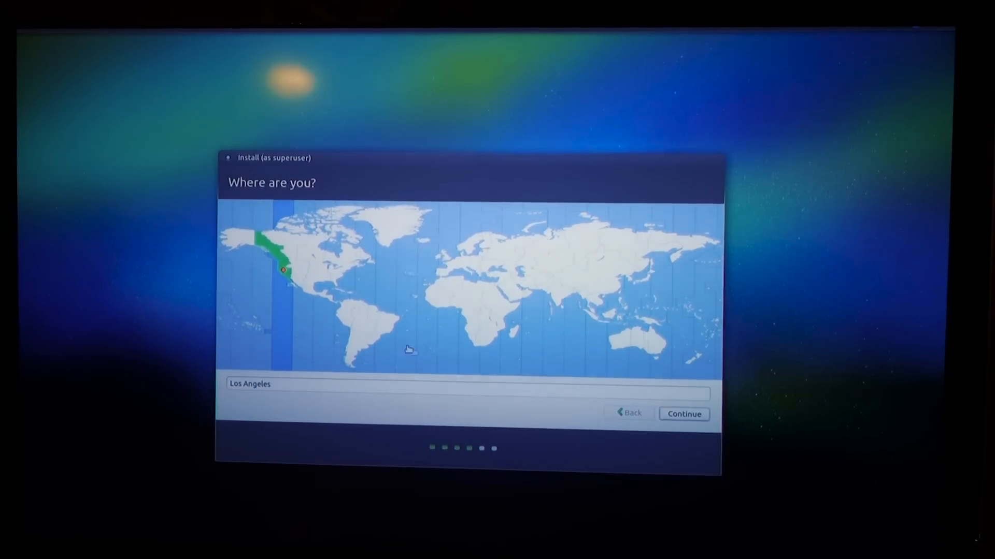
pyautogui.click(683, 414)
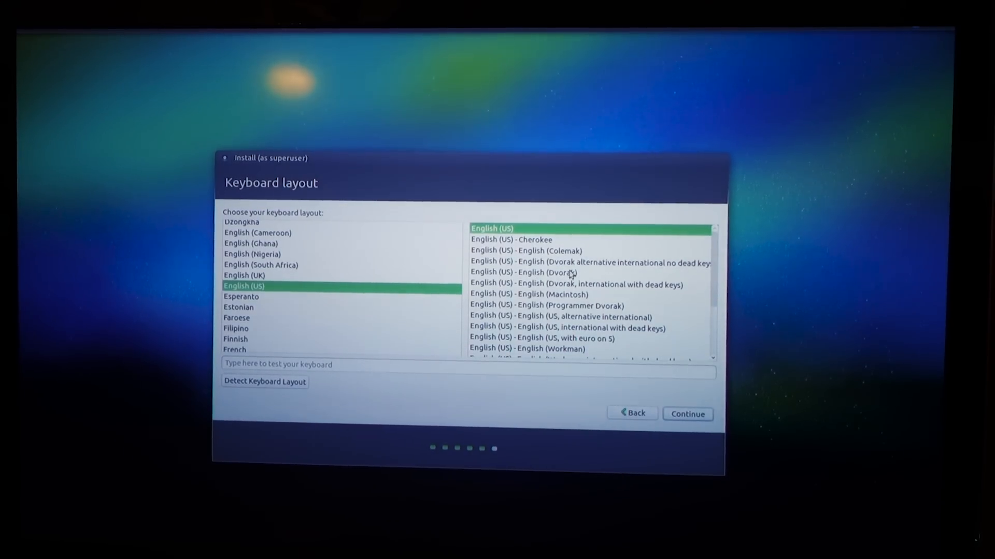
pyautogui.click(687, 415)
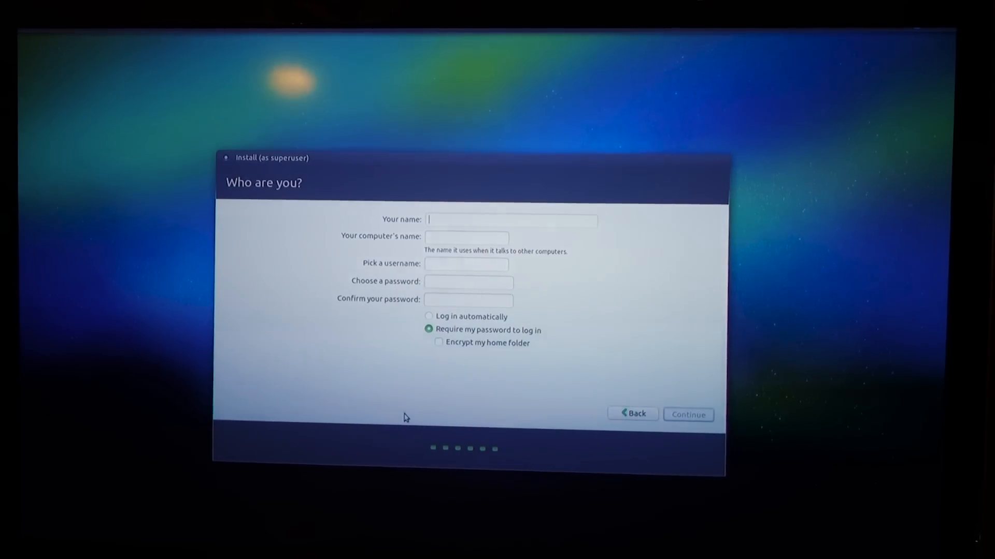
# - Enter 'tekstick' on the 'Who are you?' account page and continue
pyautogui.write('tekstick')
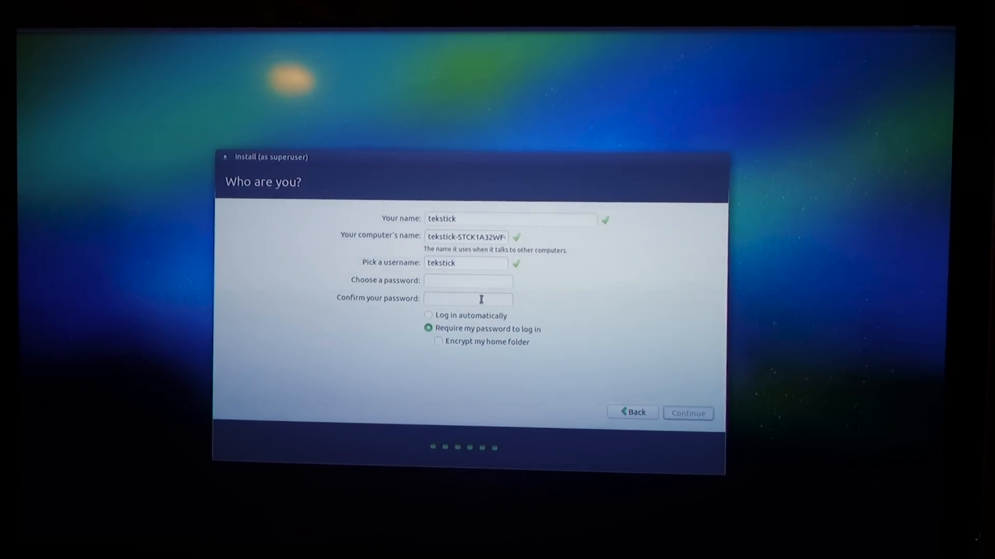
pyautogui.click(687, 413)
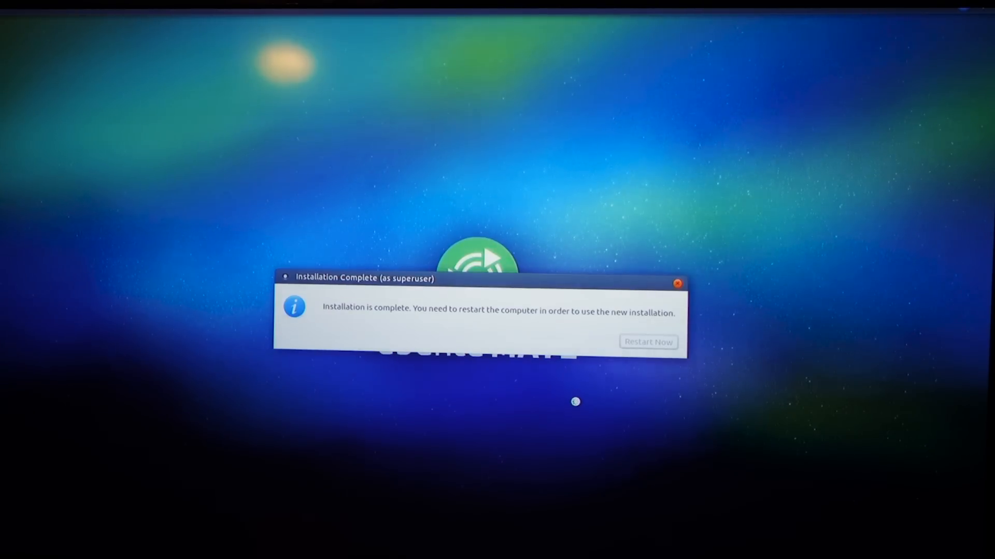
# - Restart into the new Ubuntu MATE installation and close the Welcome window
pyautogui.click(647, 342)
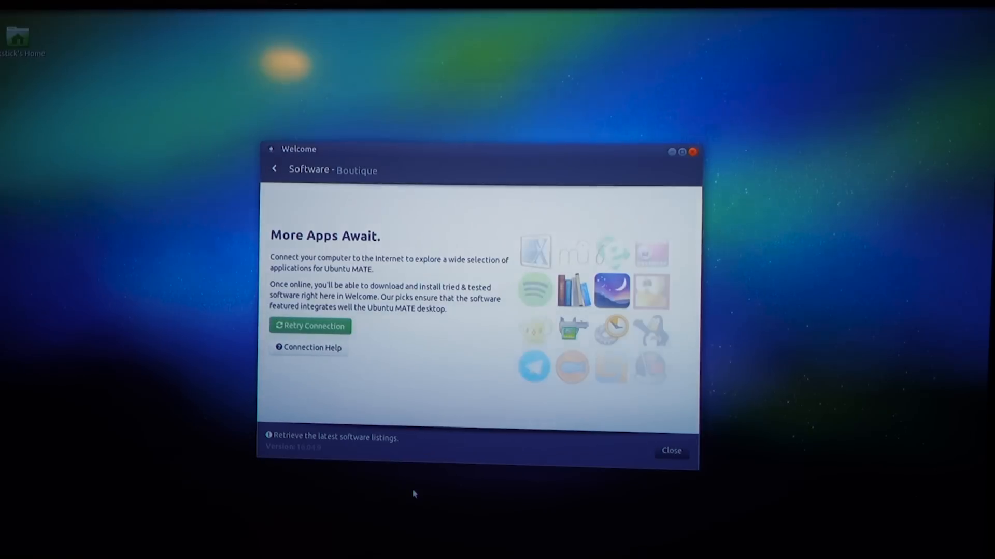
pyautogui.moveTo(373, 397)
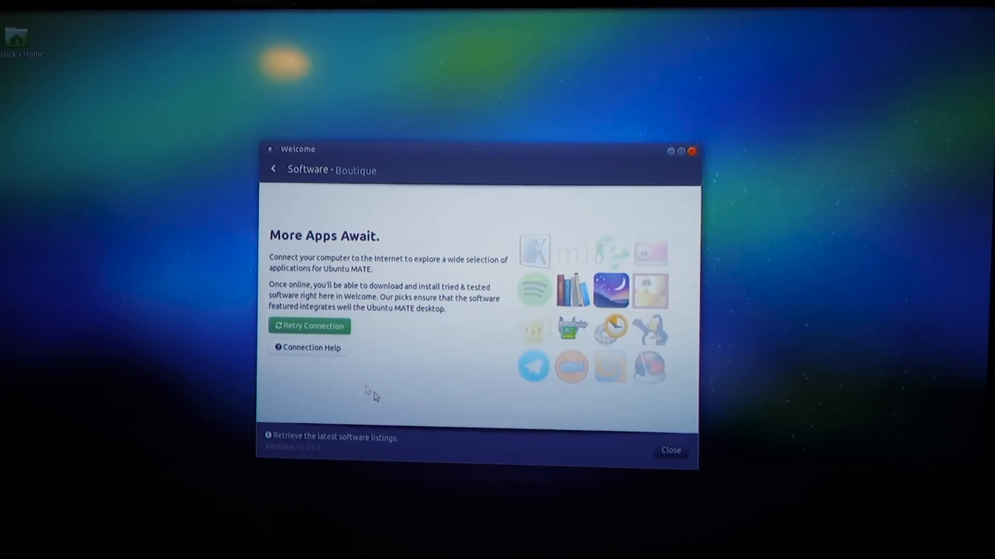
pyautogui.click(670, 450)
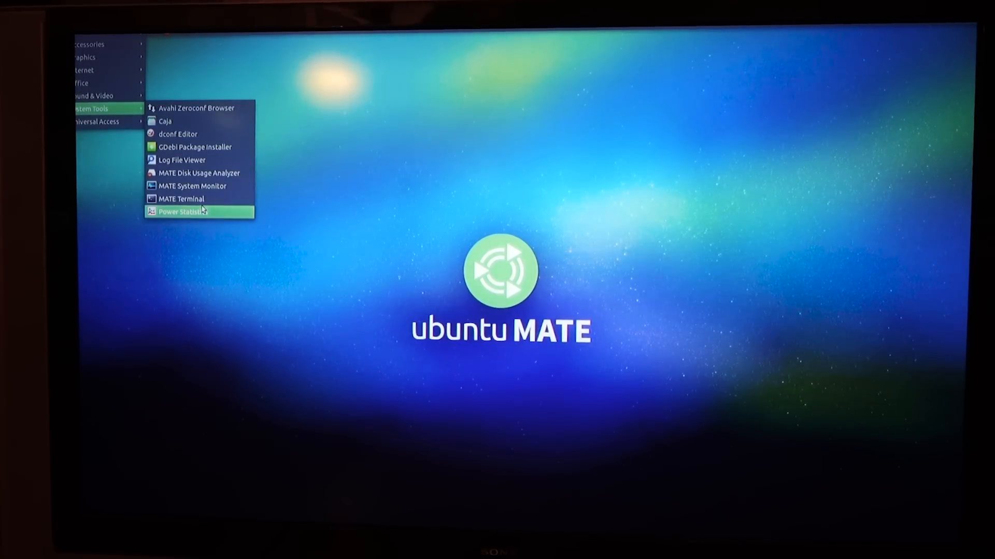
# - Run xrandr in a new MATE Terminal to list connected displays and modes
pyautogui.click(181, 198)
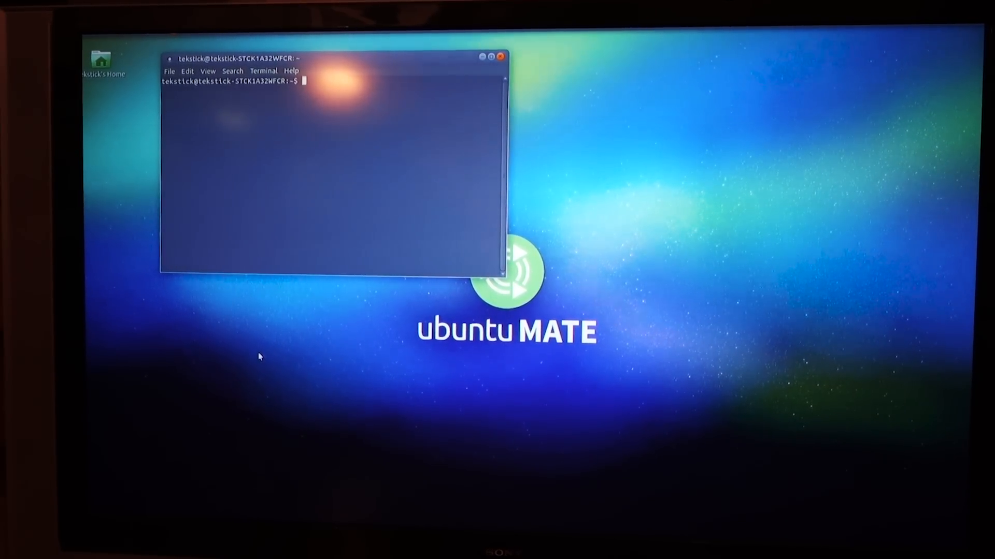
pyautogui.write('xrandr')
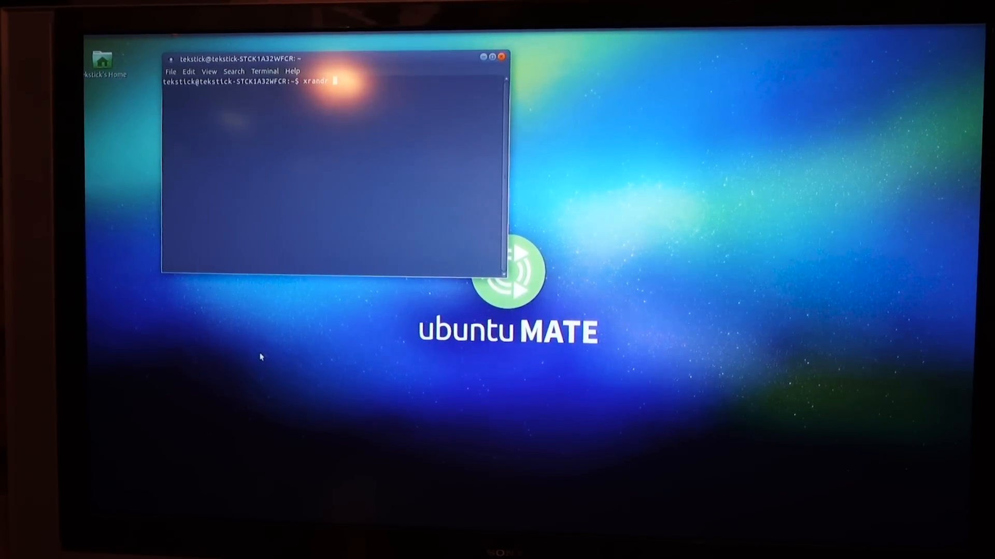
pyautogui.press('Return')
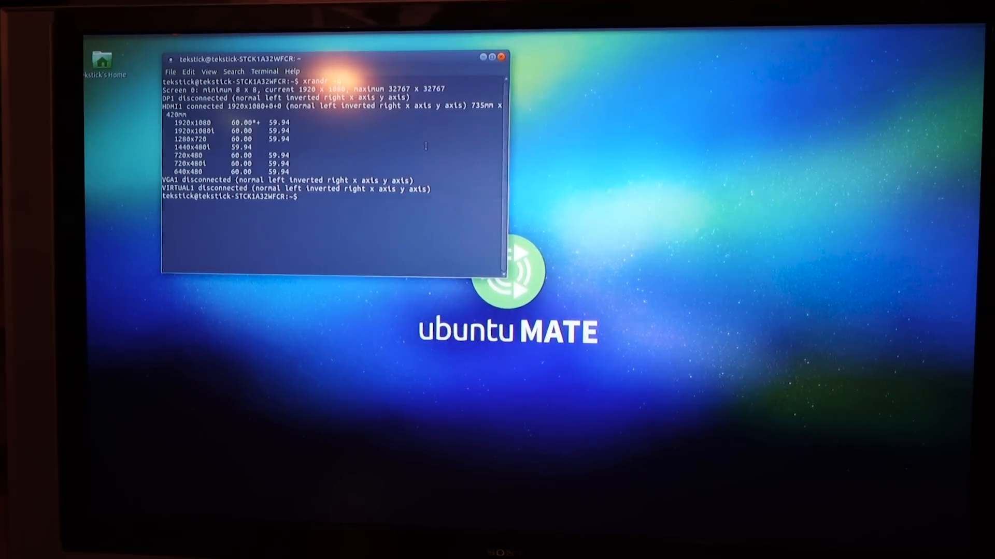
# - Apply and correct the HDMI1 xrandr transform until the desktop fits, then close the terminal
pyautogui.rightClick(305, 196)
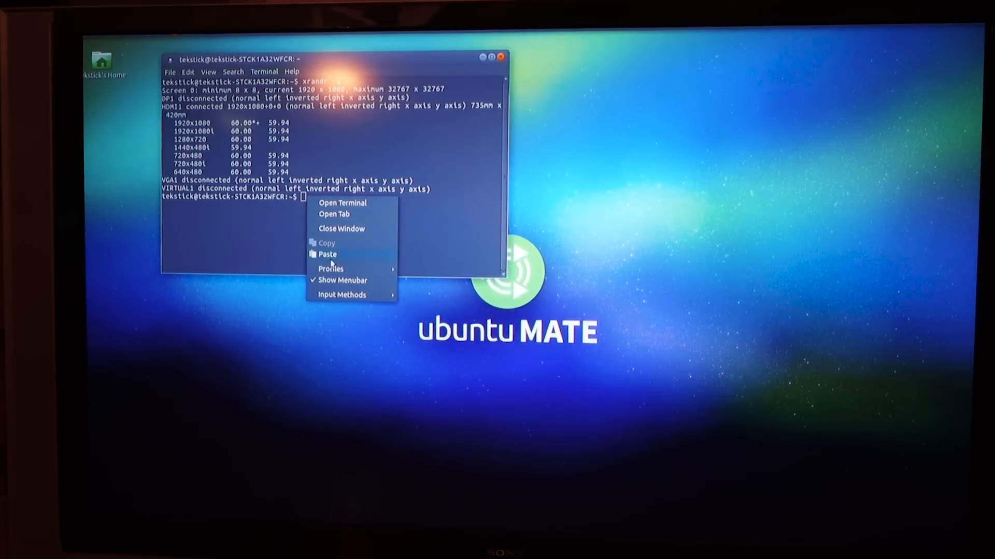
pyautogui.click(327, 254)
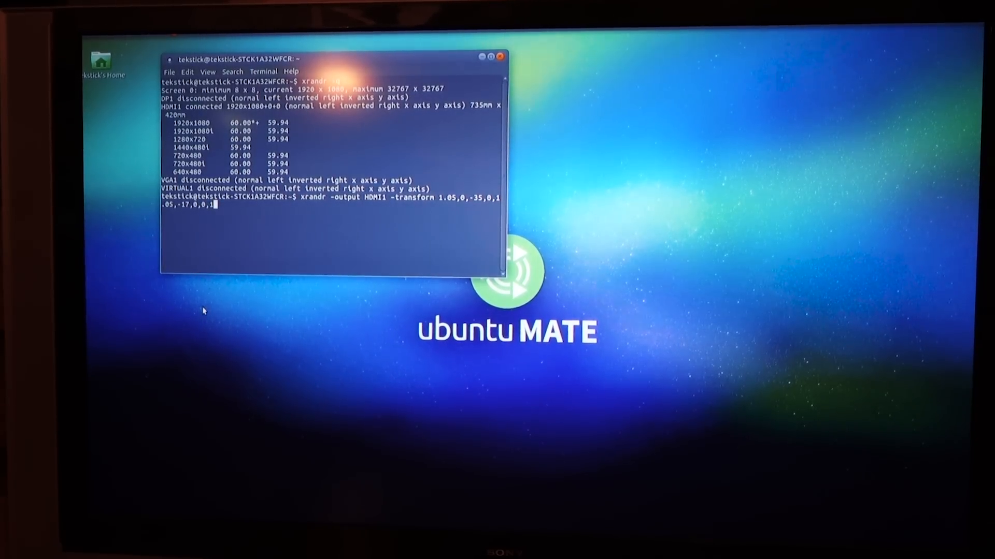
pyautogui.press('Return')
pyautogui.write('xrandr --output HDMI1 --transform 1.05,0,-35,0,1.05,-17,0,0,1')
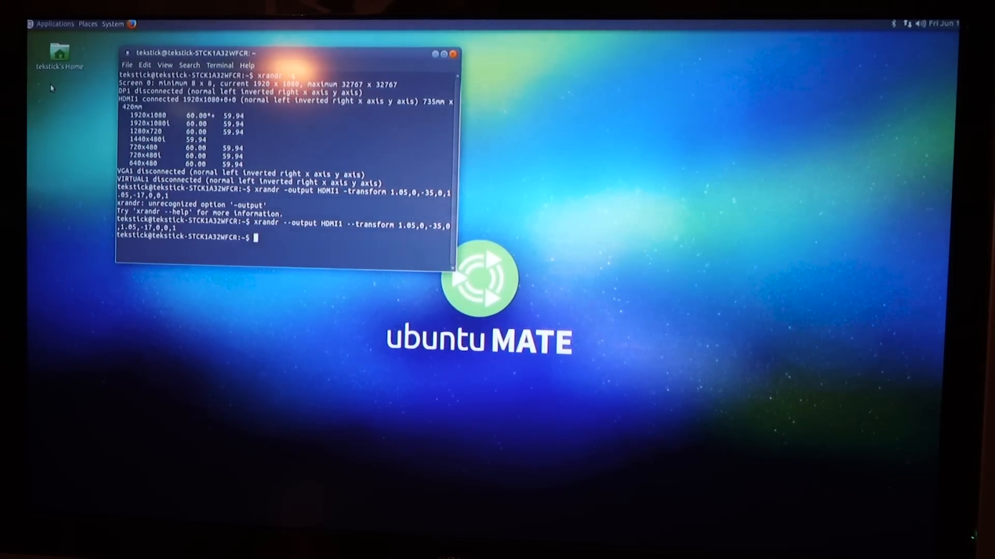
pyautogui.moveTo(771, 120)
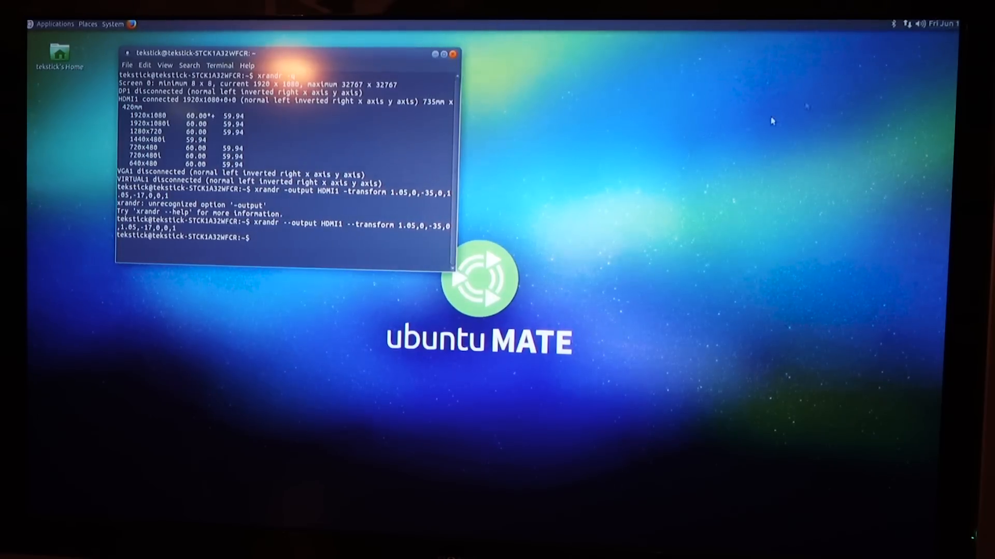
pyautogui.rightClick(280, 244)
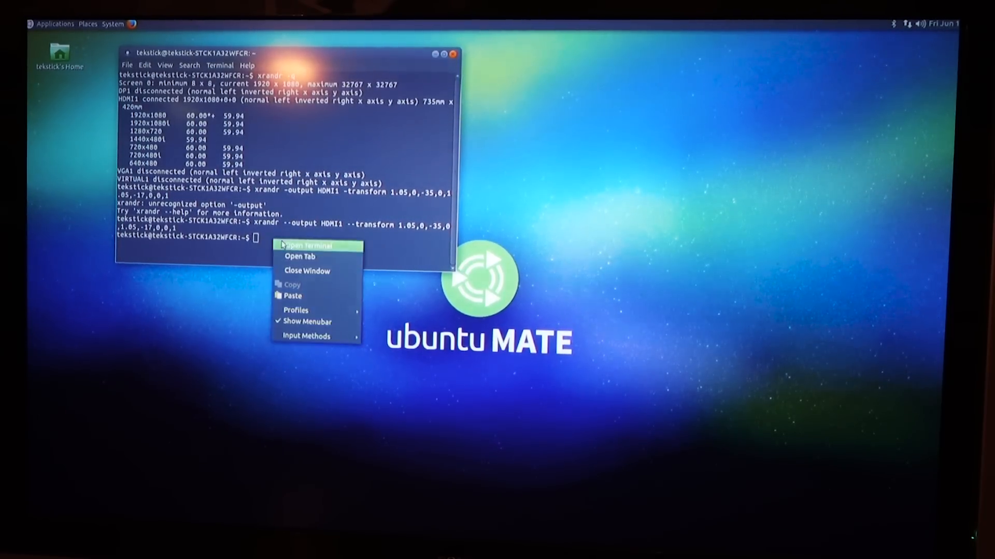
pyautogui.click(292, 295)
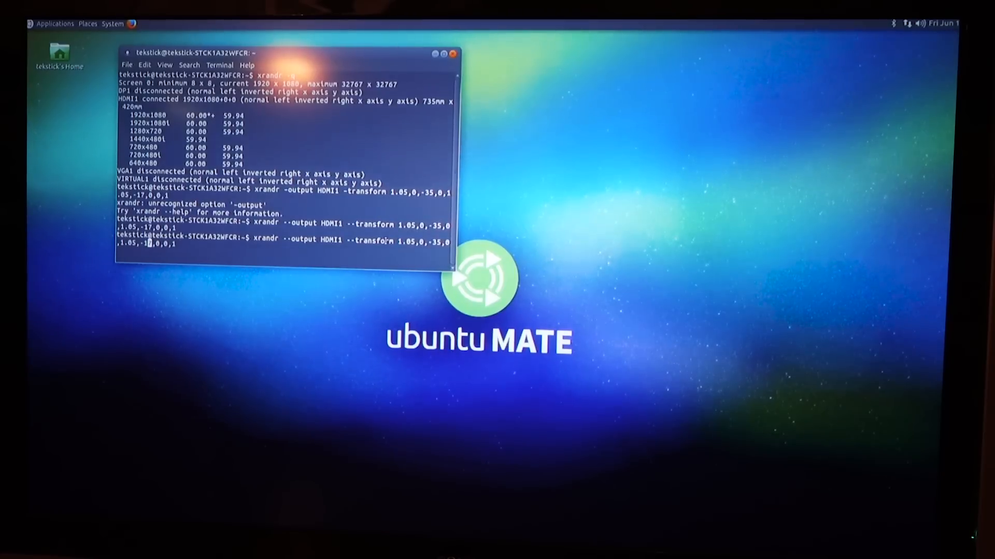
pyautogui.press('Return')
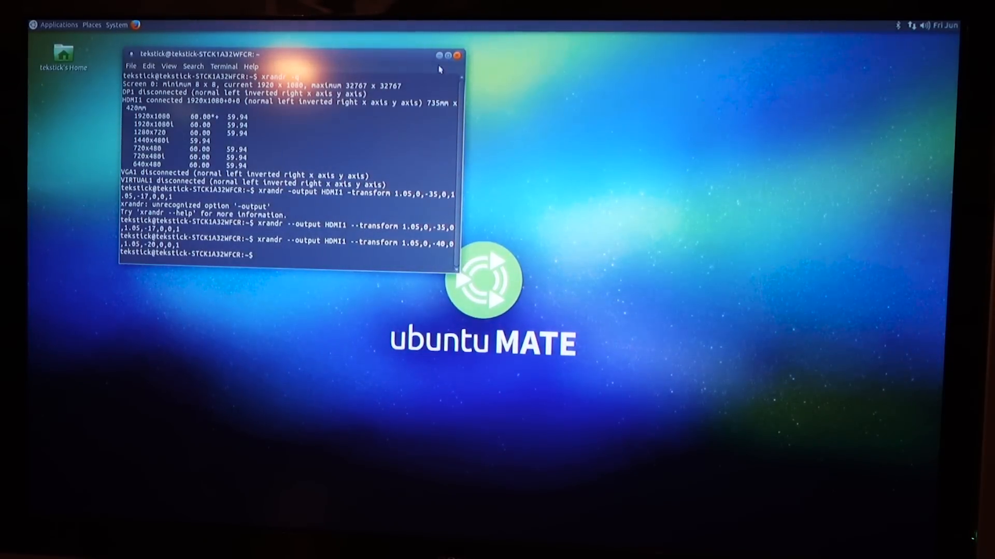
pyautogui.click(455, 55)
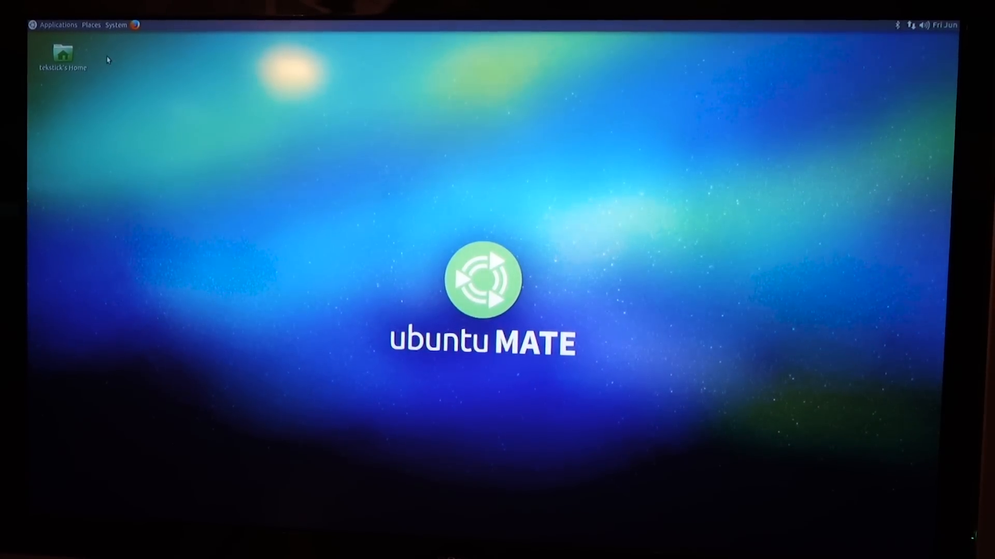
# - In dconf Editor, set org > mate > marco > global-keybindings panel-main-menu to Super_L
pyautogui.click(58, 25)
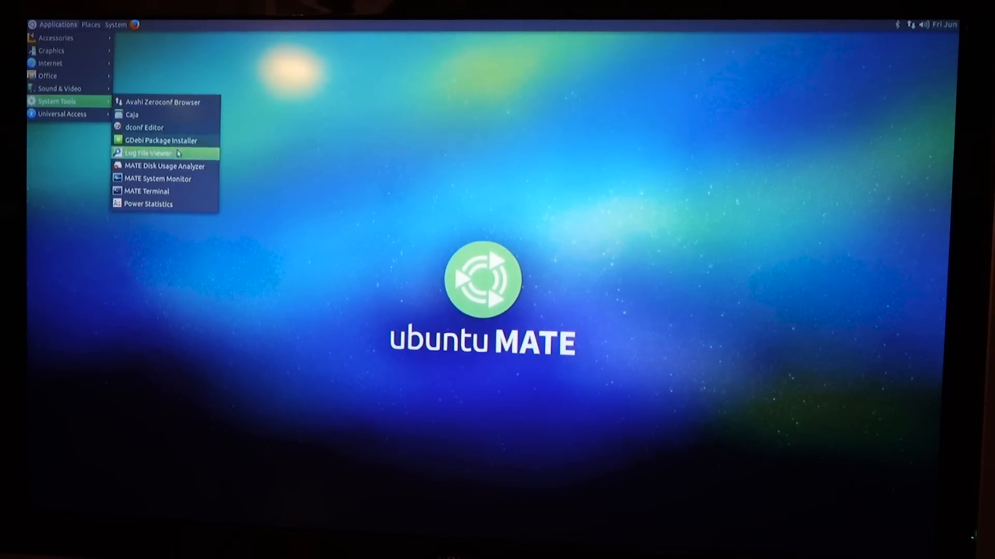
pyautogui.moveTo(163, 166)
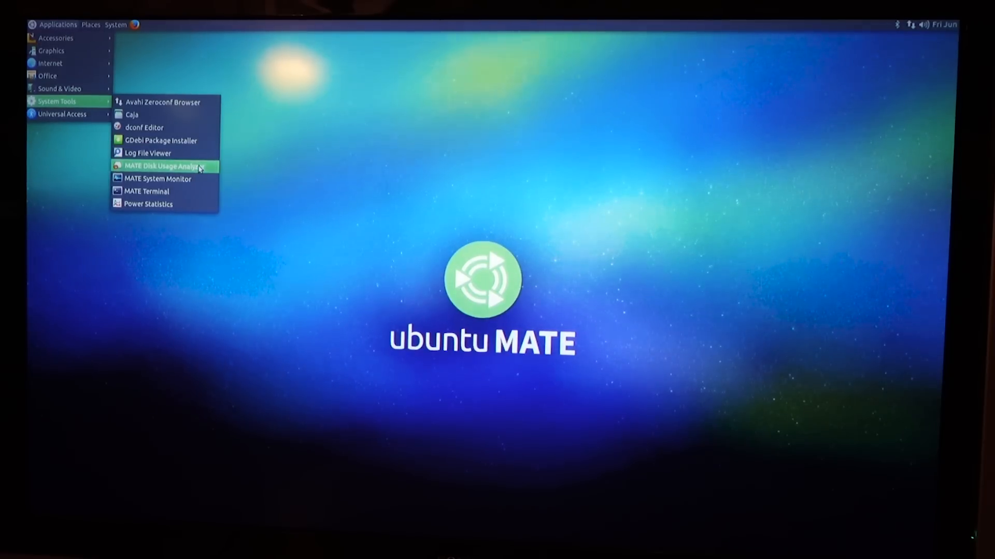
pyautogui.click(145, 127)
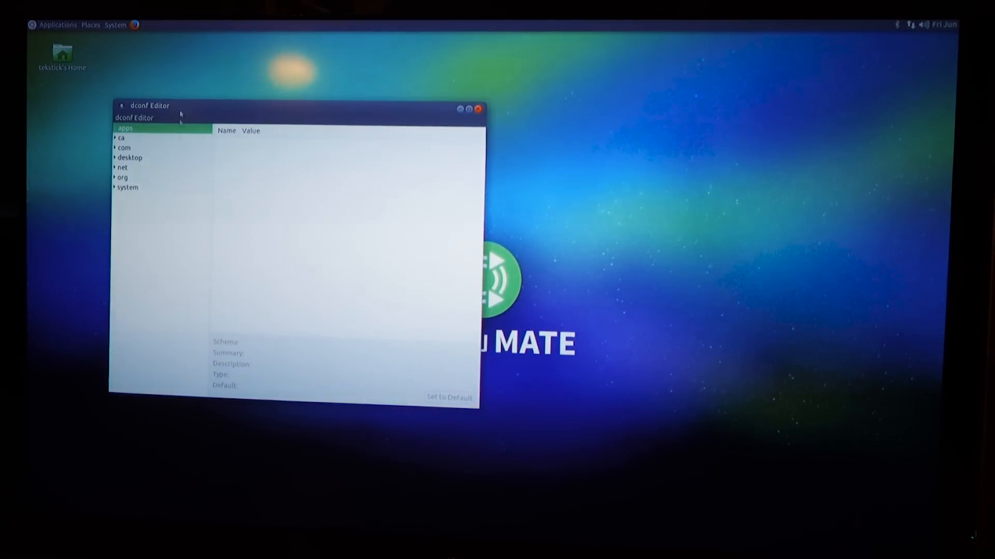
pyautogui.click(122, 178)
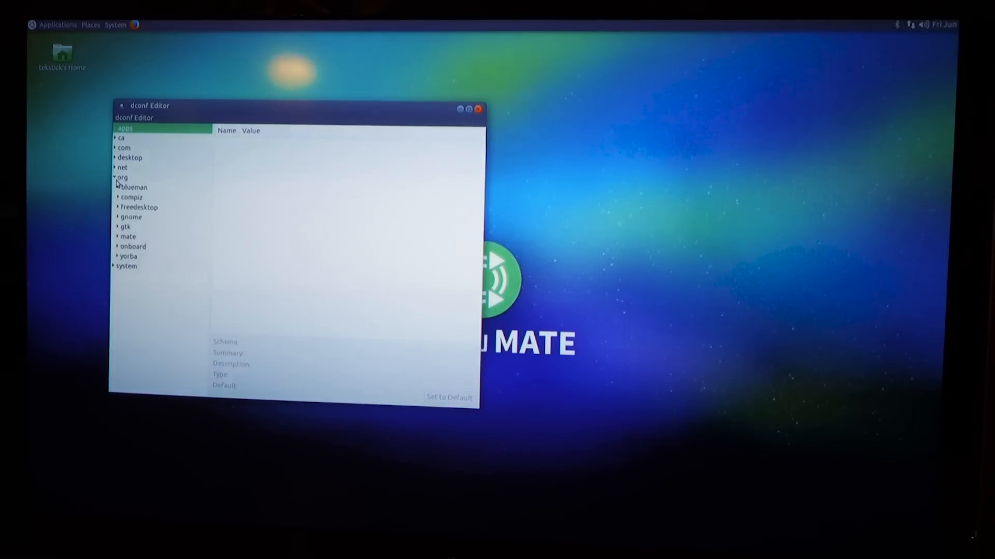
pyautogui.click(128, 237)
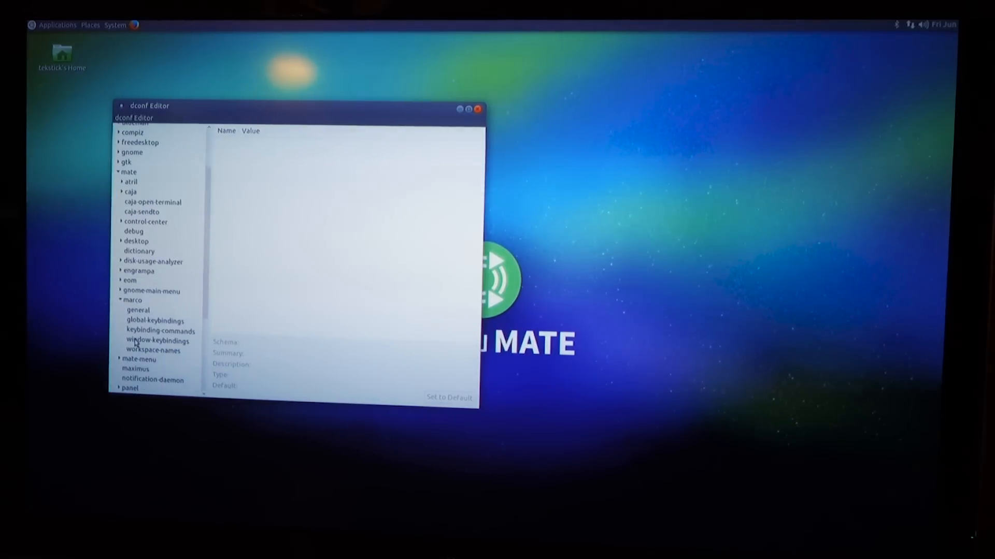
pyautogui.click(155, 320)
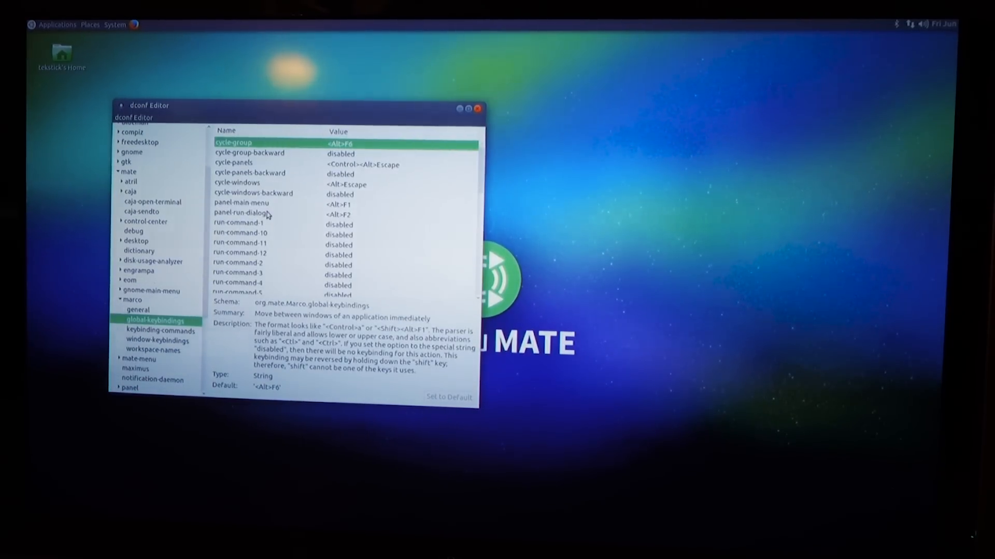
pyautogui.click(241, 203)
pyautogui.write('Super_L')
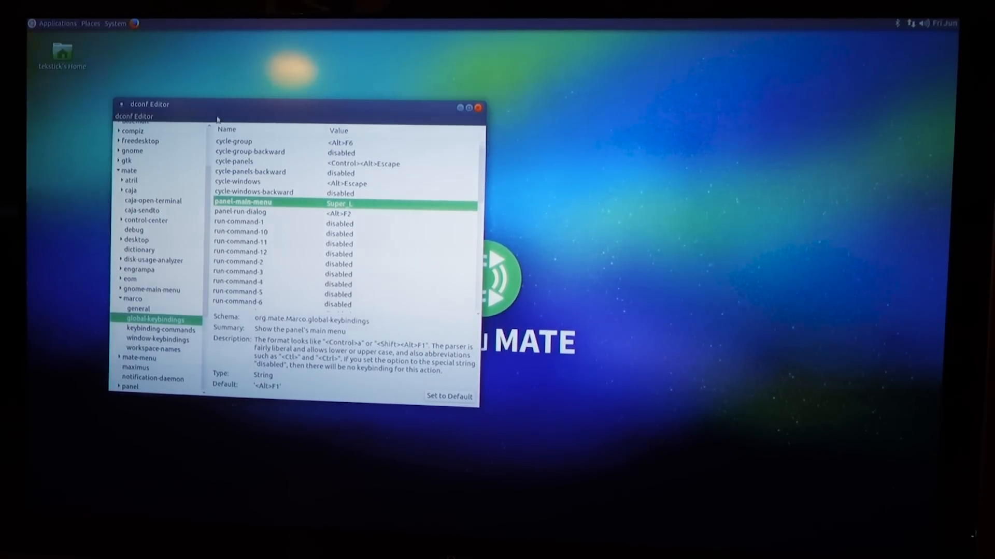
pyautogui.moveTo(184, 89)
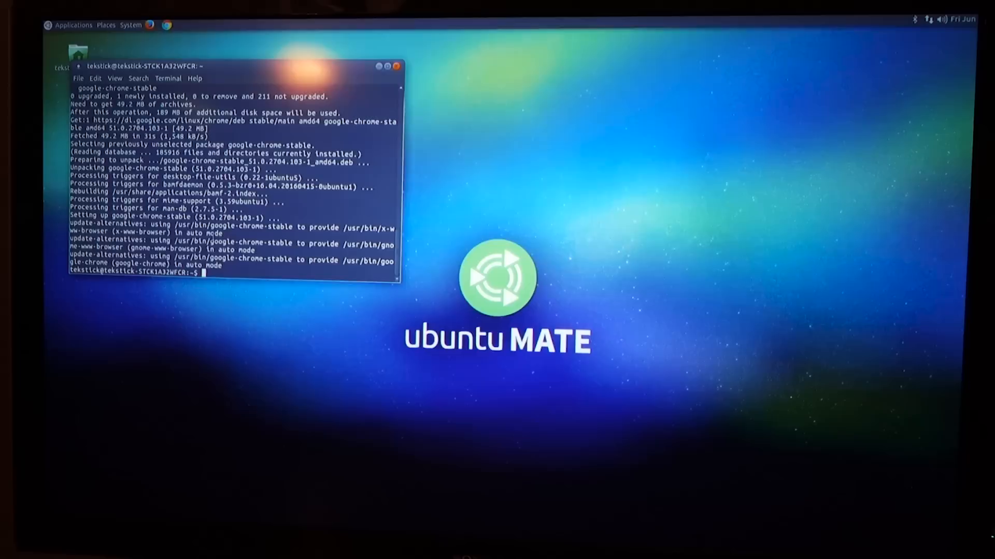
# - Enable the multiverse repository with add-apt-repository and install Steam with apt-get
pyautogui.write('sudo add-apt-repository multiverse')
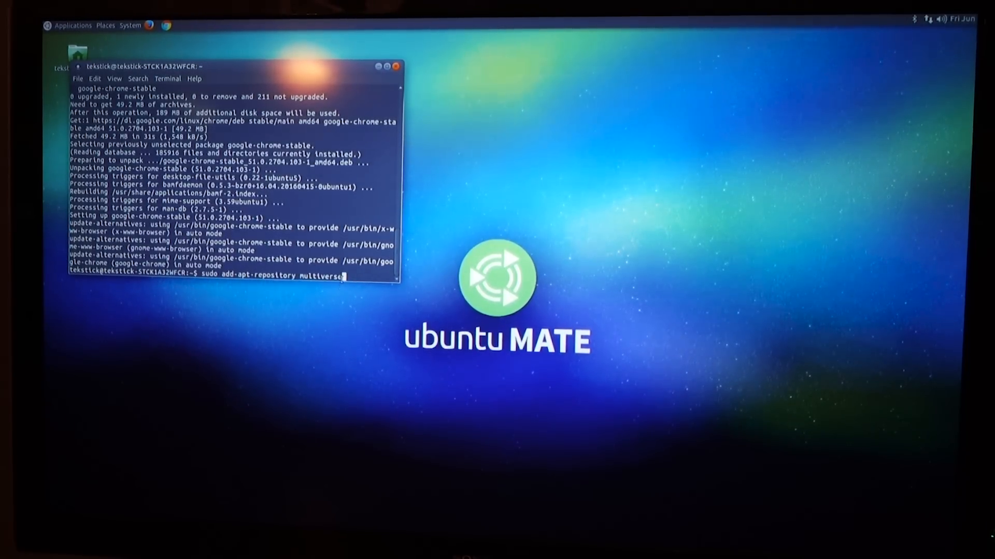
pyautogui.press('Return')
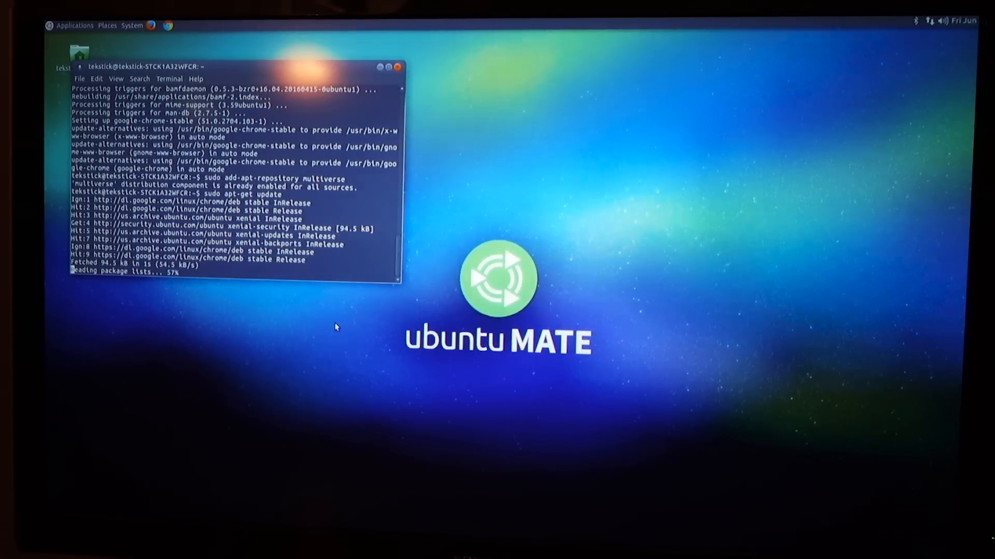
pyautogui.write('sud')
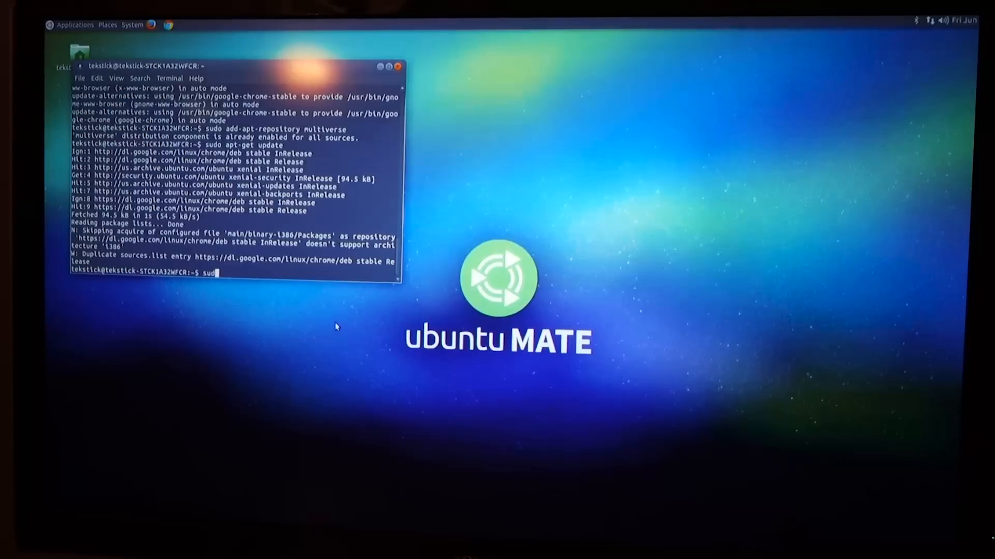
pyautogui.write('apt-get install steam')
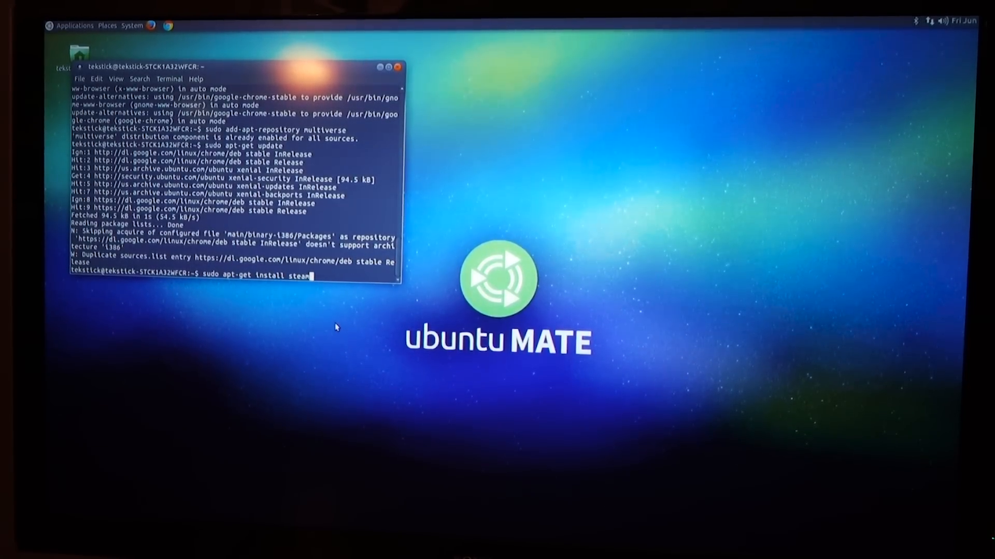
pyautogui.press('Return')
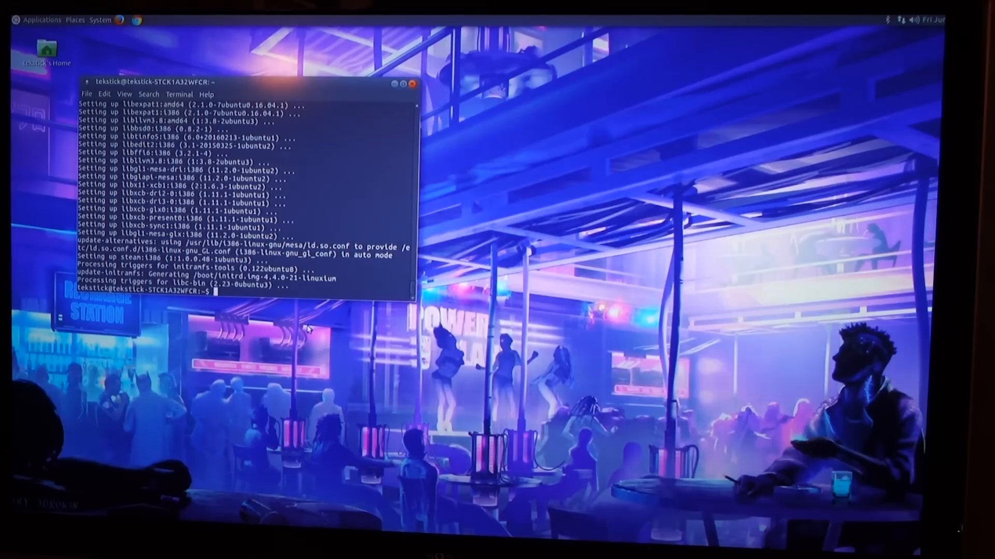
# - Launch Steam and scroll through the game library list
pyautogui.click(41, 20)
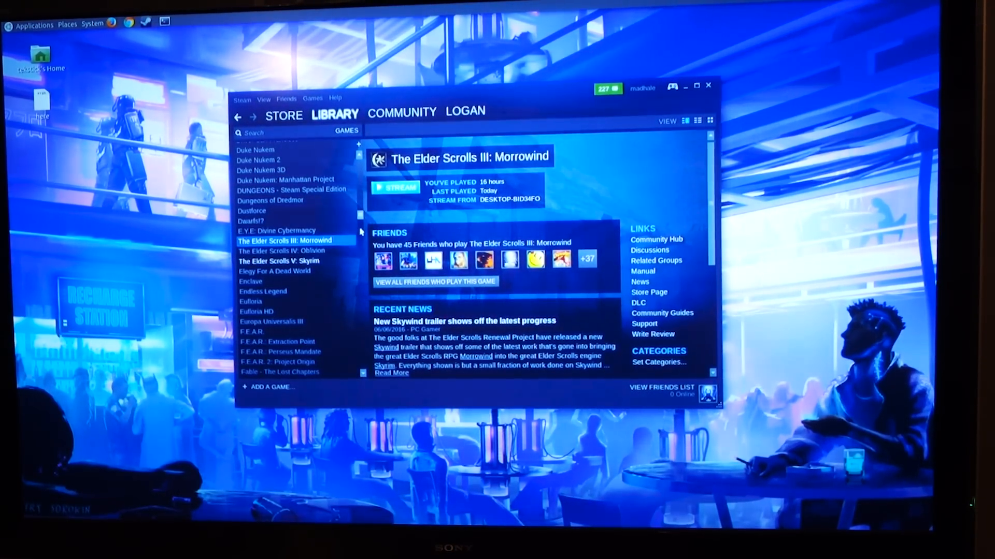
pyautogui.scroll(-3)
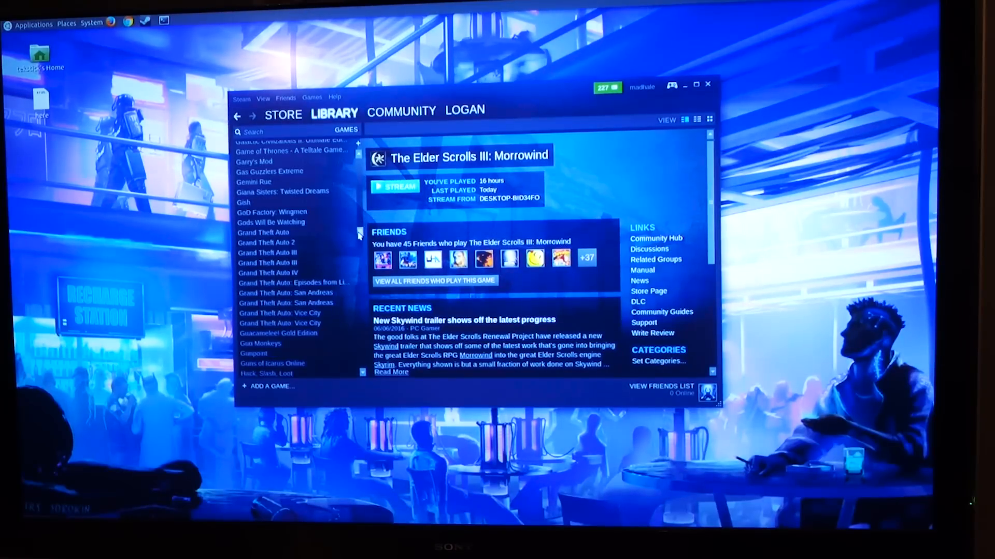
pyautogui.scroll(-3)
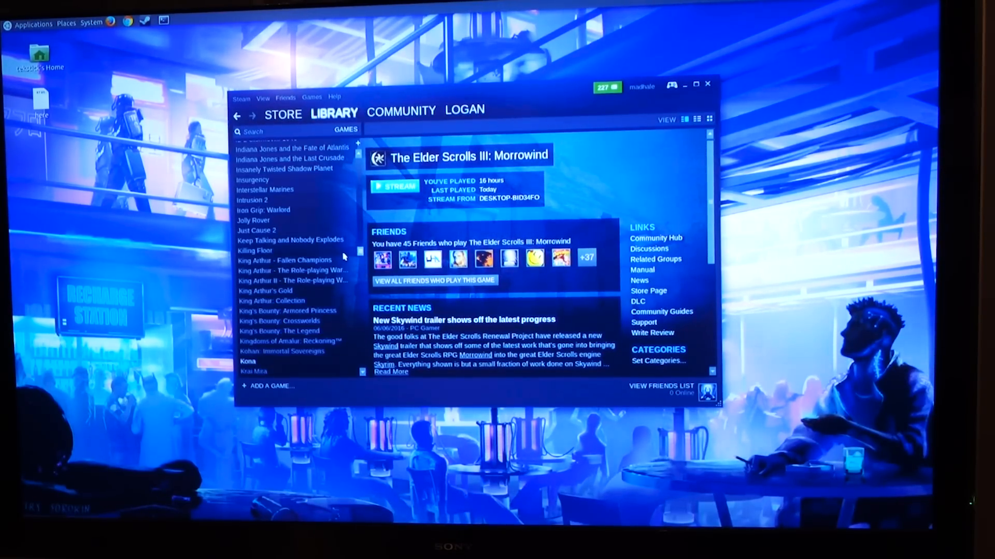
pyautogui.scroll(-3)
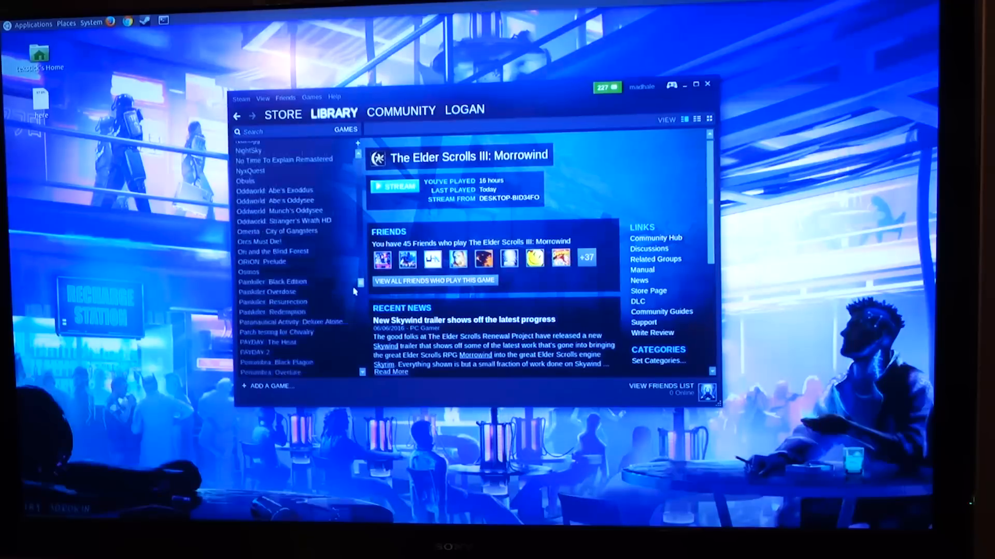
pyautogui.scroll(3)
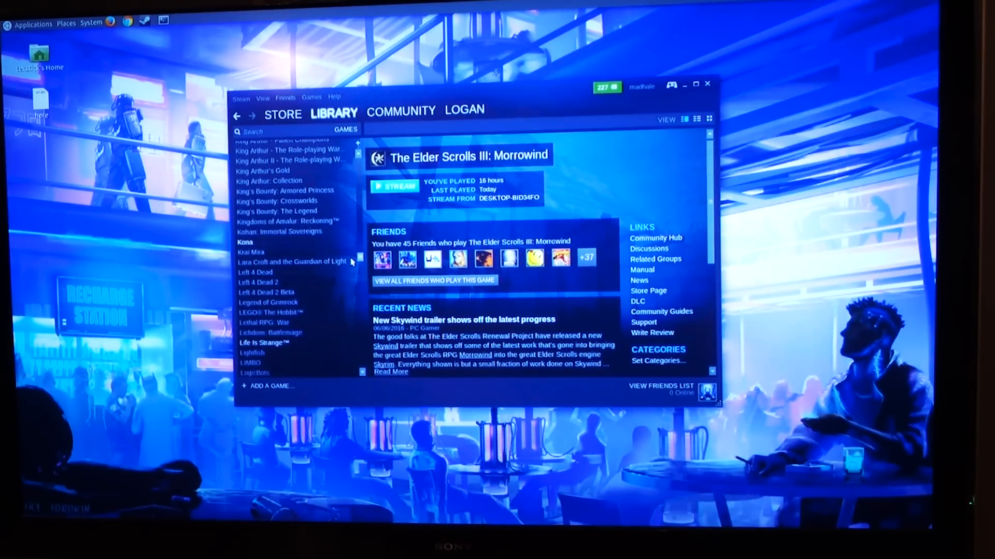
pyautogui.scroll(-3)
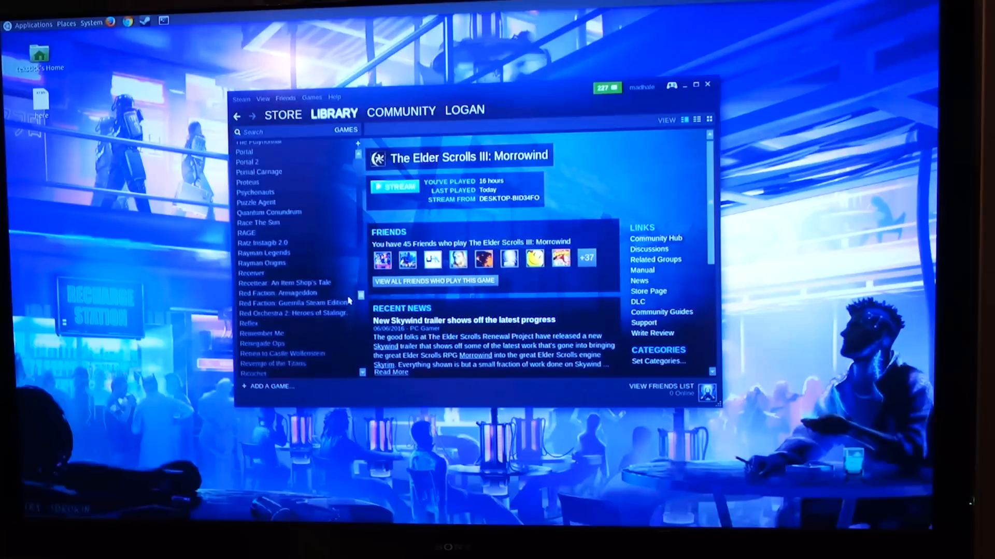
pyautogui.scroll(-3)
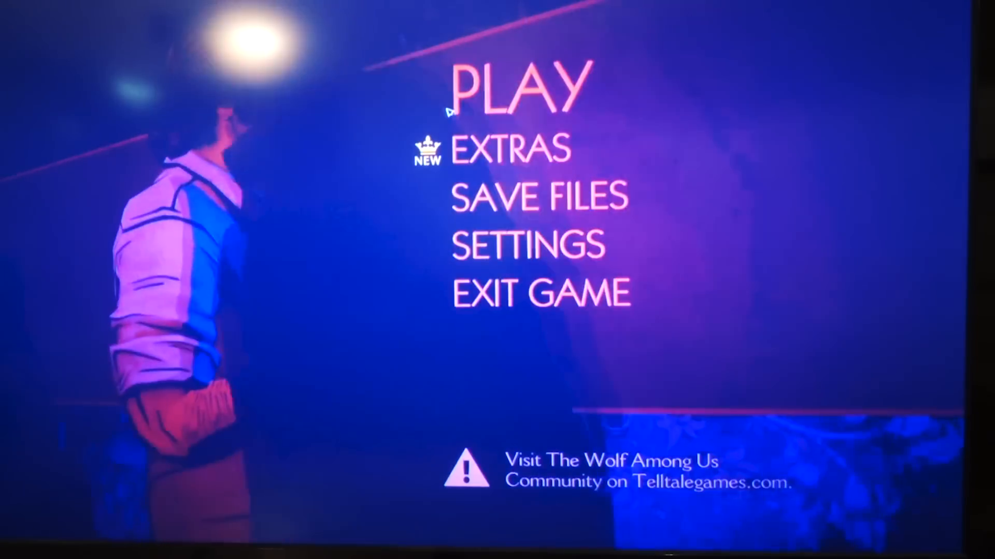
# - Start in-home streaming of The Elder Scrolls III: Morrowind from the Steam Library
pyautogui.click(514, 89)
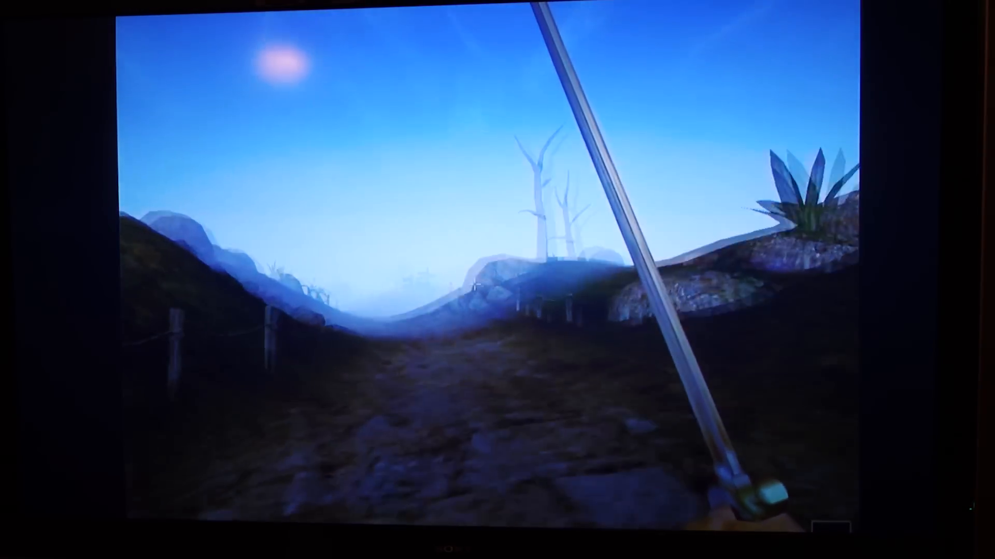
pyautogui.moveTo(498, 280)
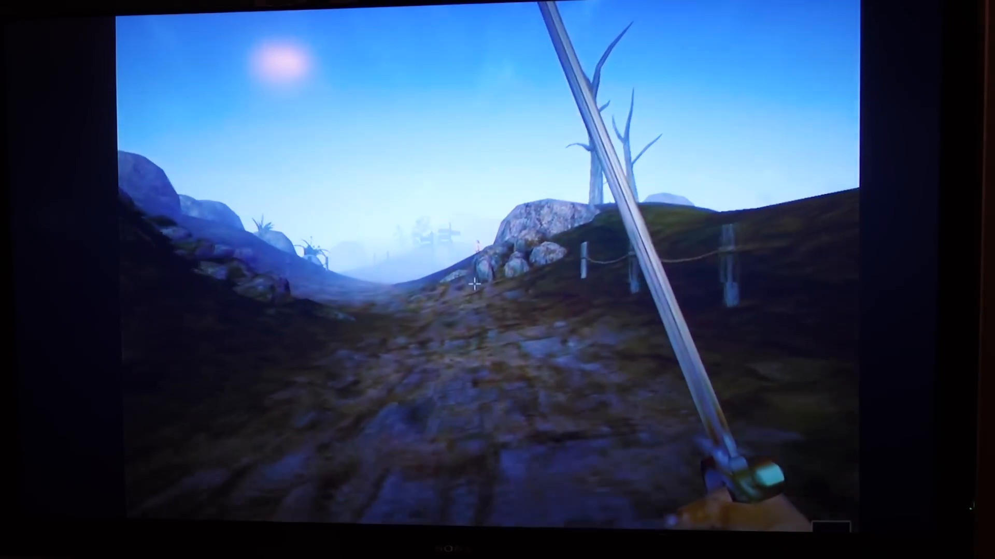